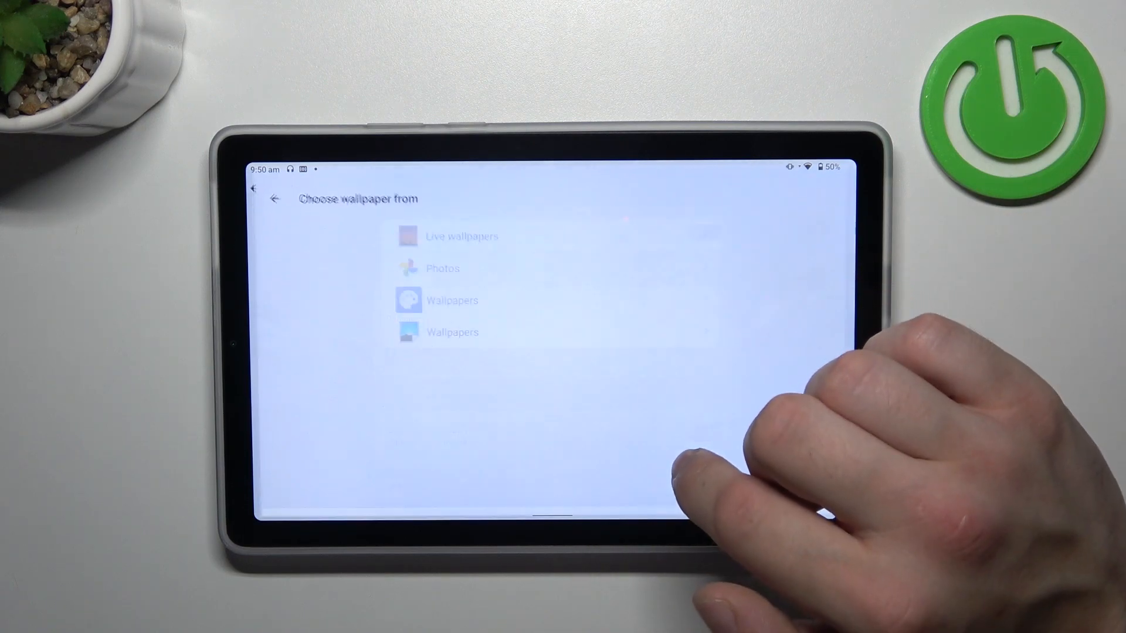
Back out of Choose wallpaper from and go to the Dark theme page under Display.
left_click(274, 199)
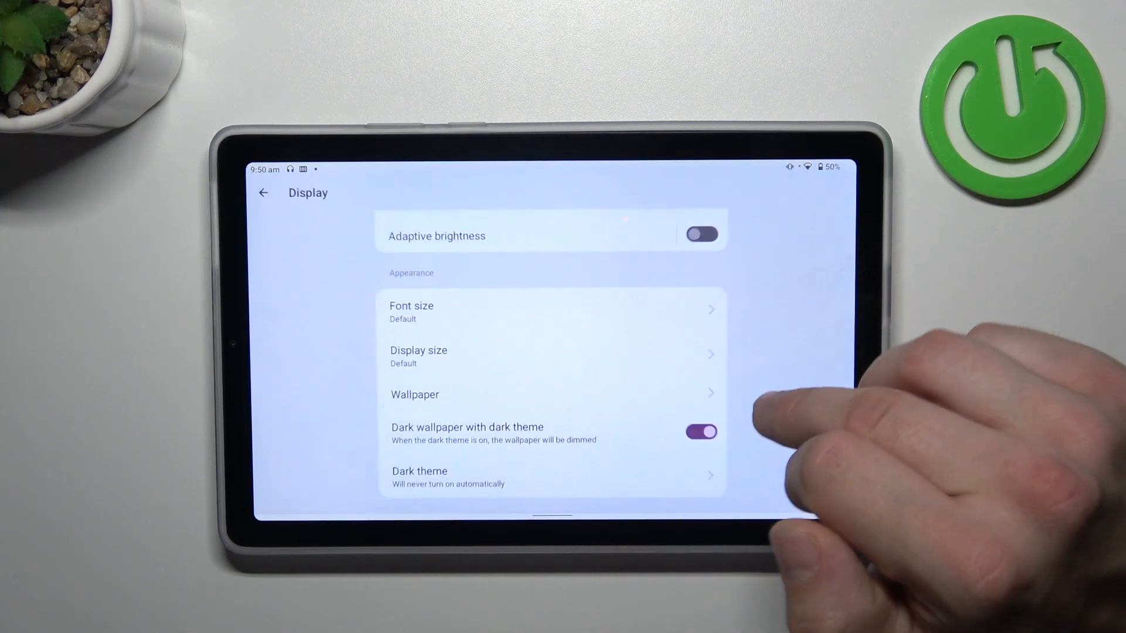
scroll("up", 3)
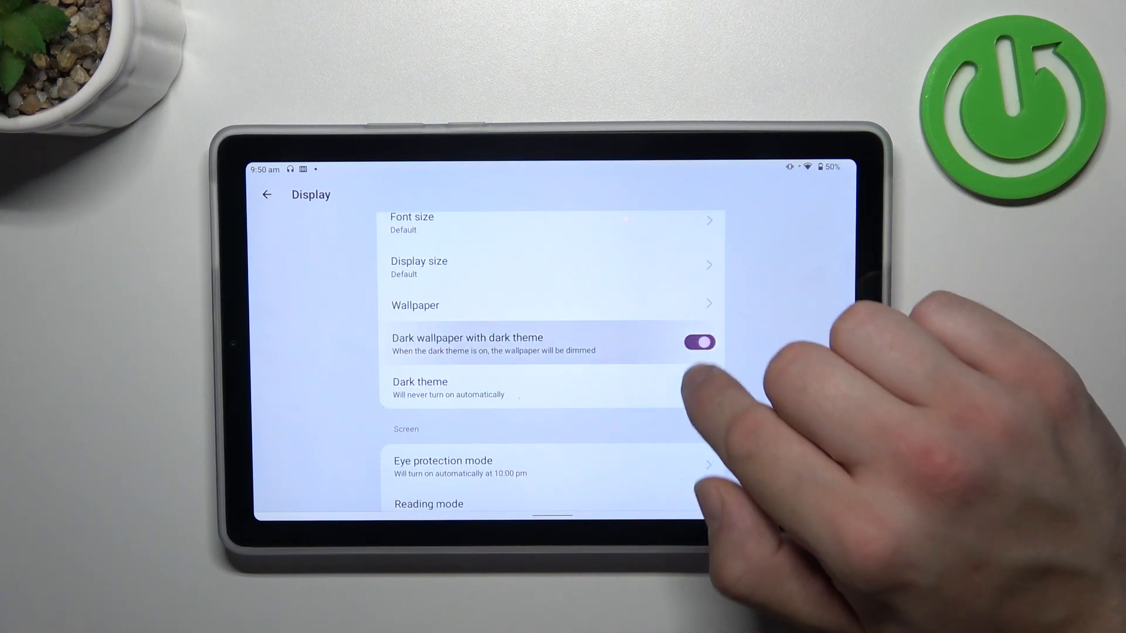
left_click(420, 388)
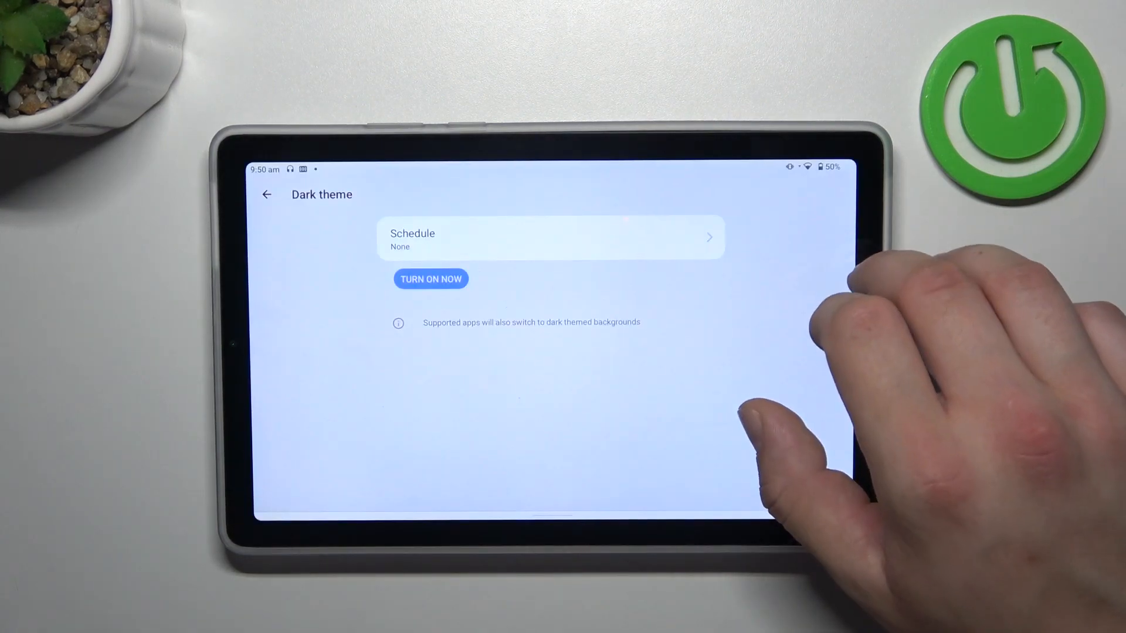
Toggle Eye protection mode on then off again, ending back on the Display page.
left_click(268, 195)
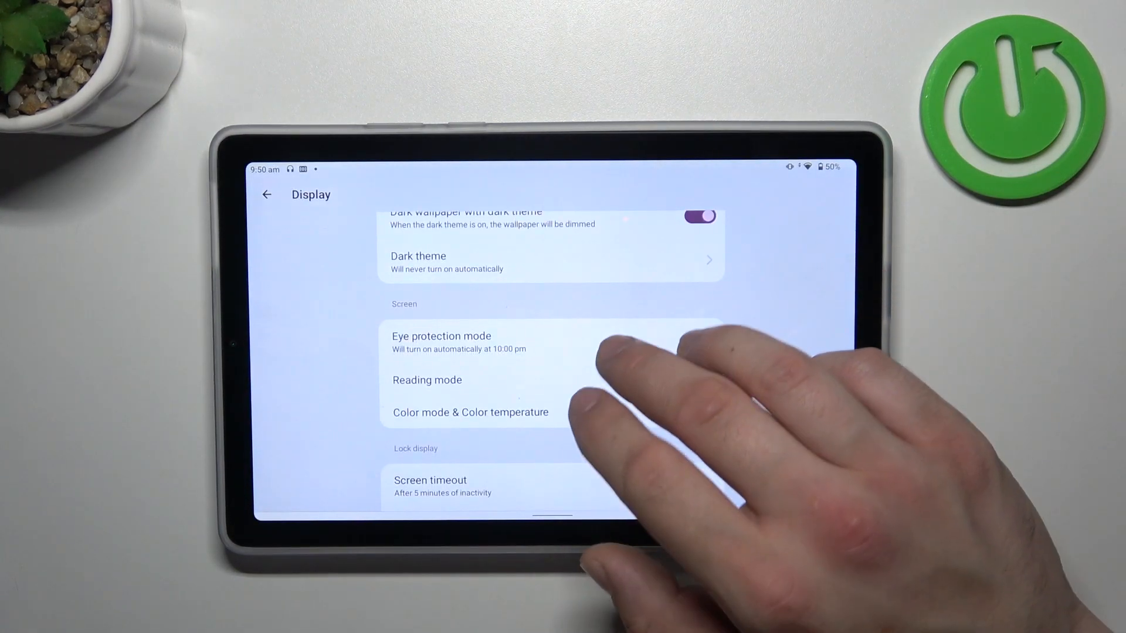
left_click(441, 342)
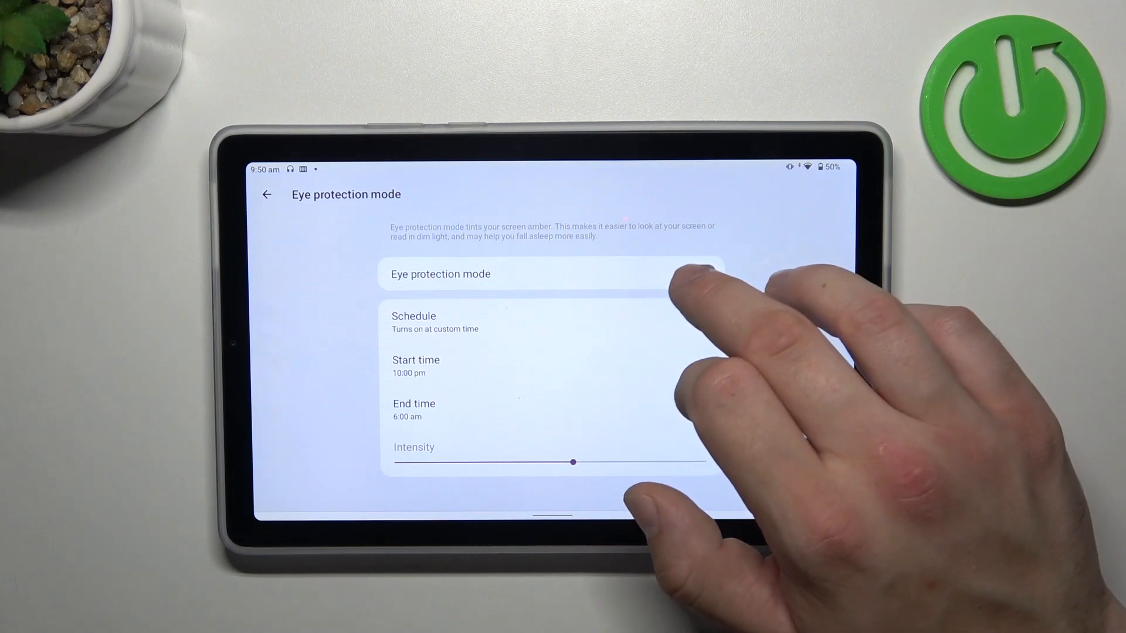
left_click(699, 273)
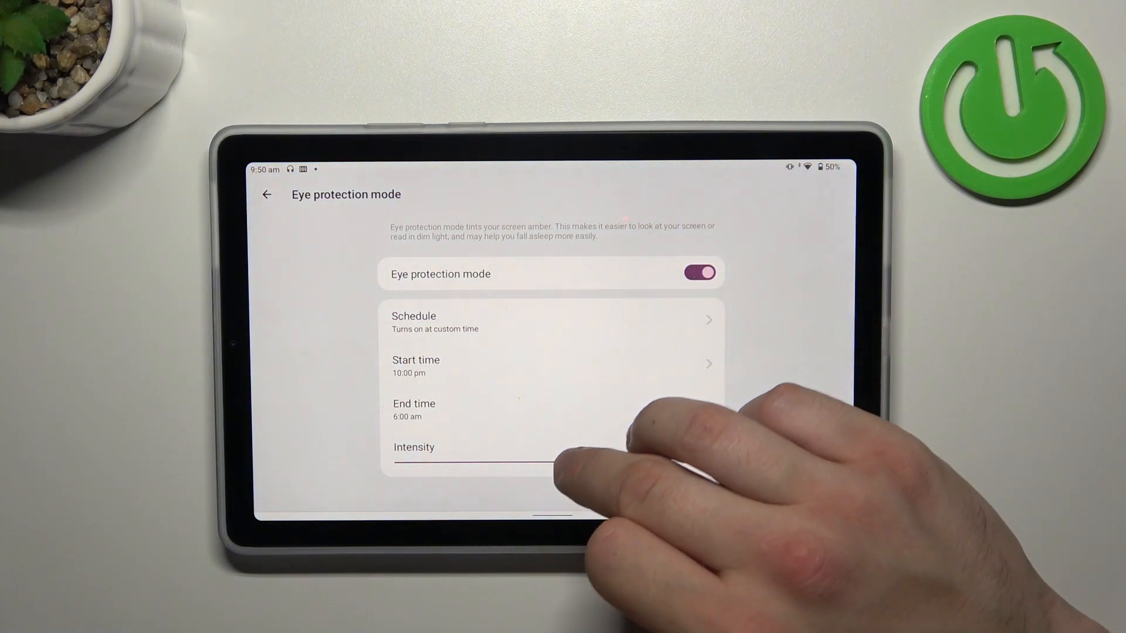
left_click(699, 273)
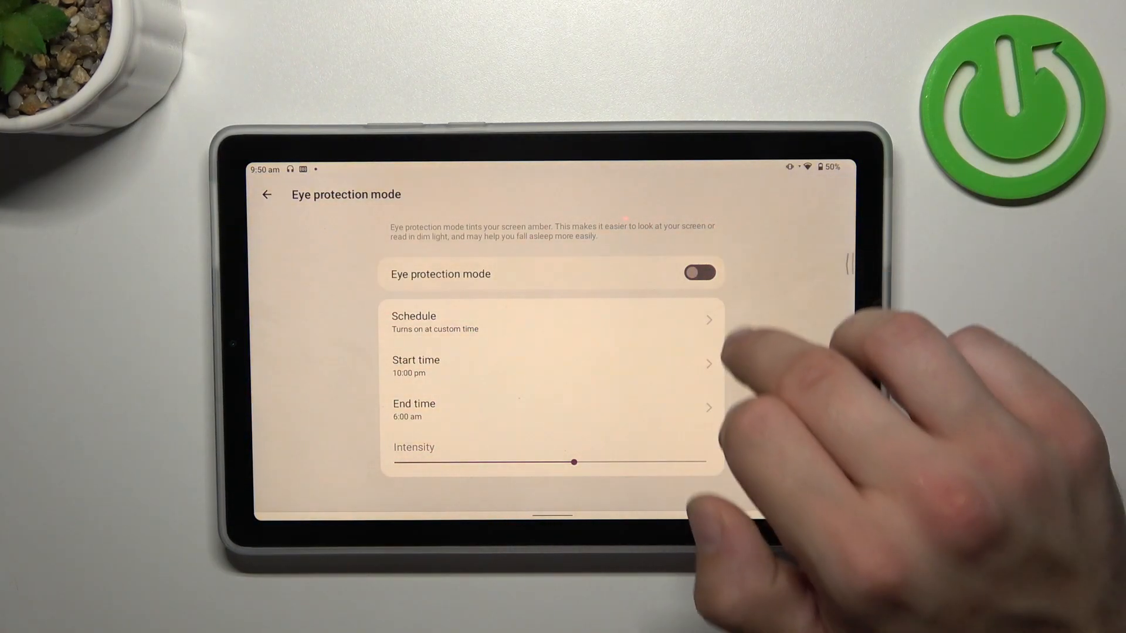
left_click(267, 195)
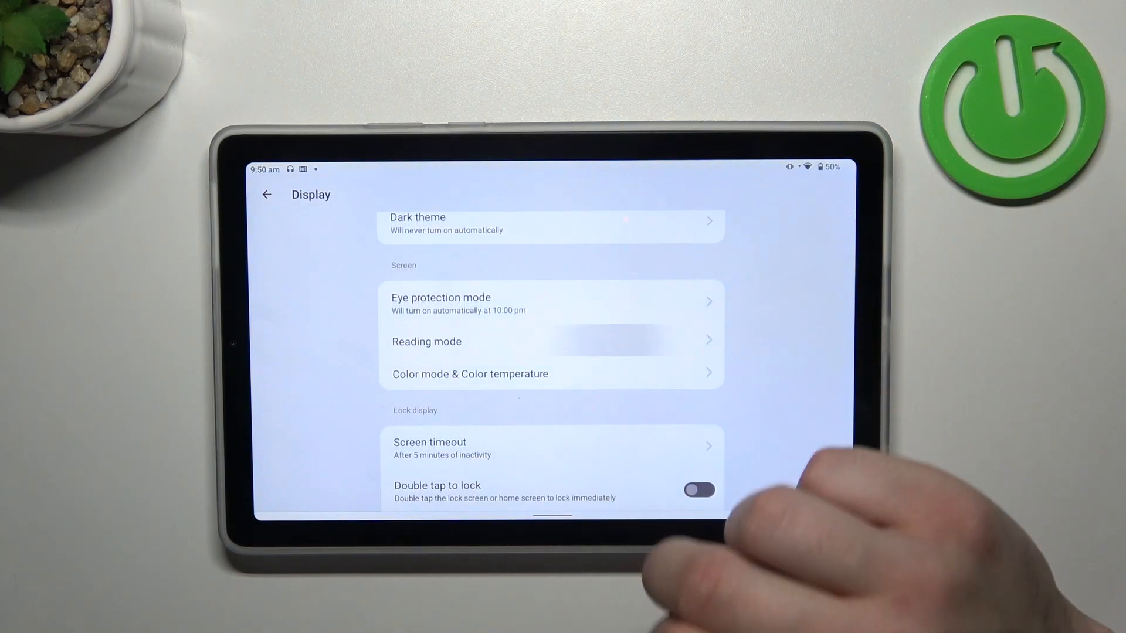
Enable Reading Mode and choose the grayscale reading effect.
left_click(427, 342)
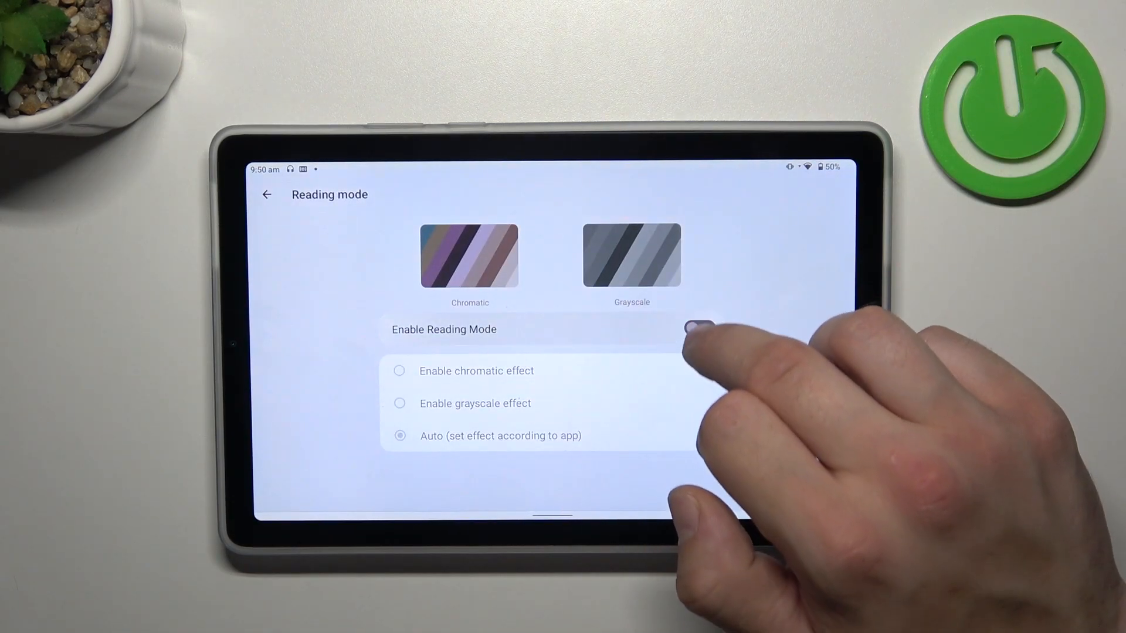
left_click(702, 329)
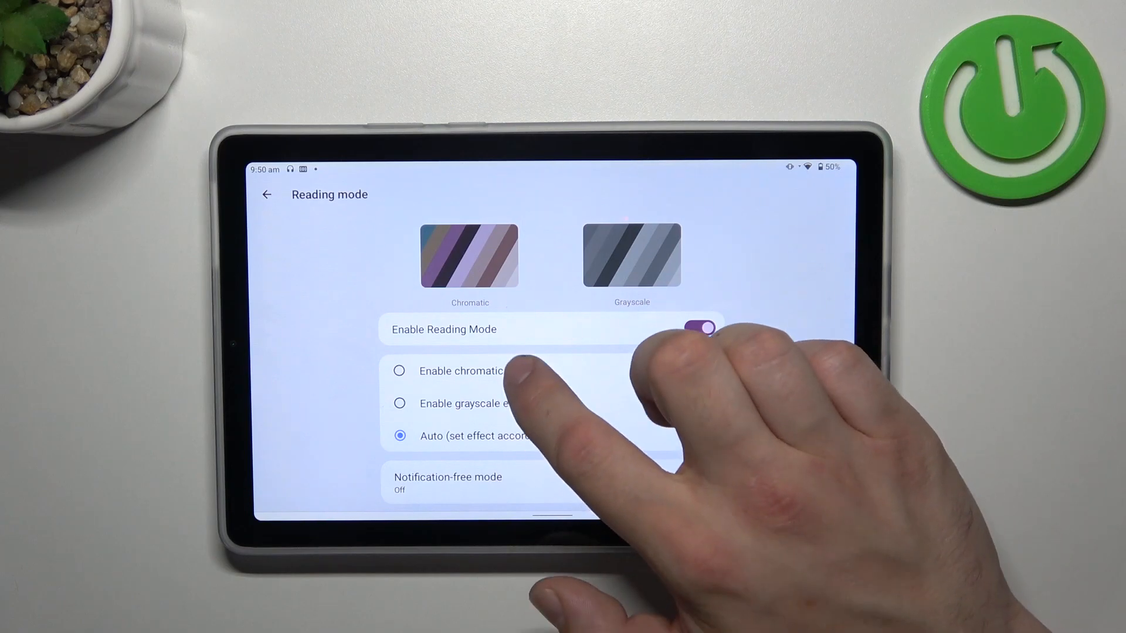
left_click(398, 402)
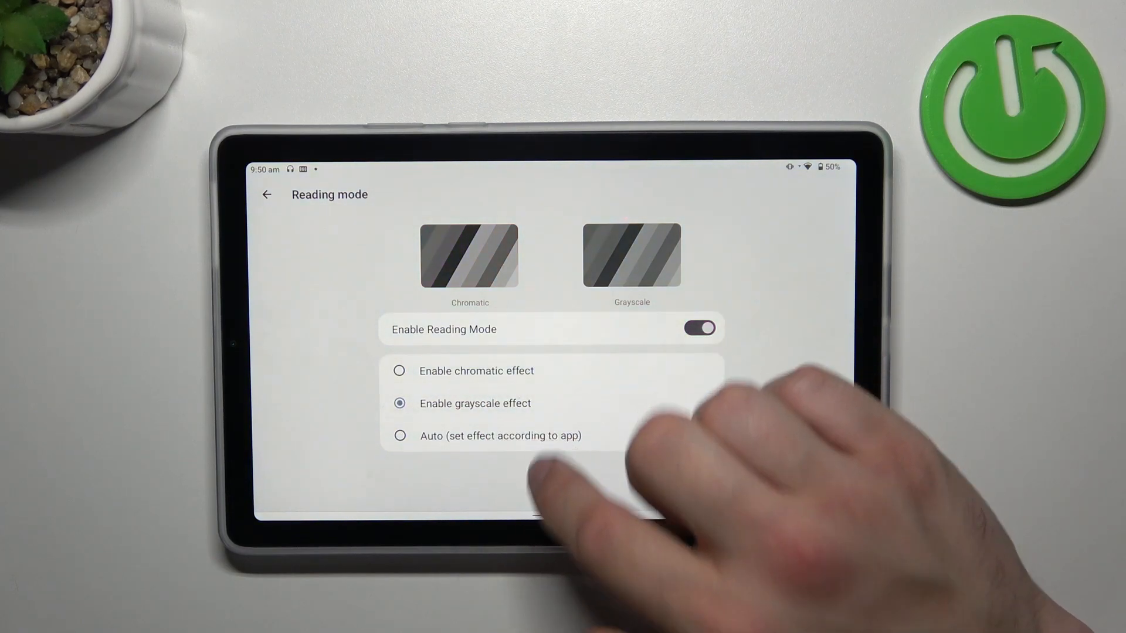
Browse the per-app reading effect list, where listed apps show no effect.
scroll("down", 3)
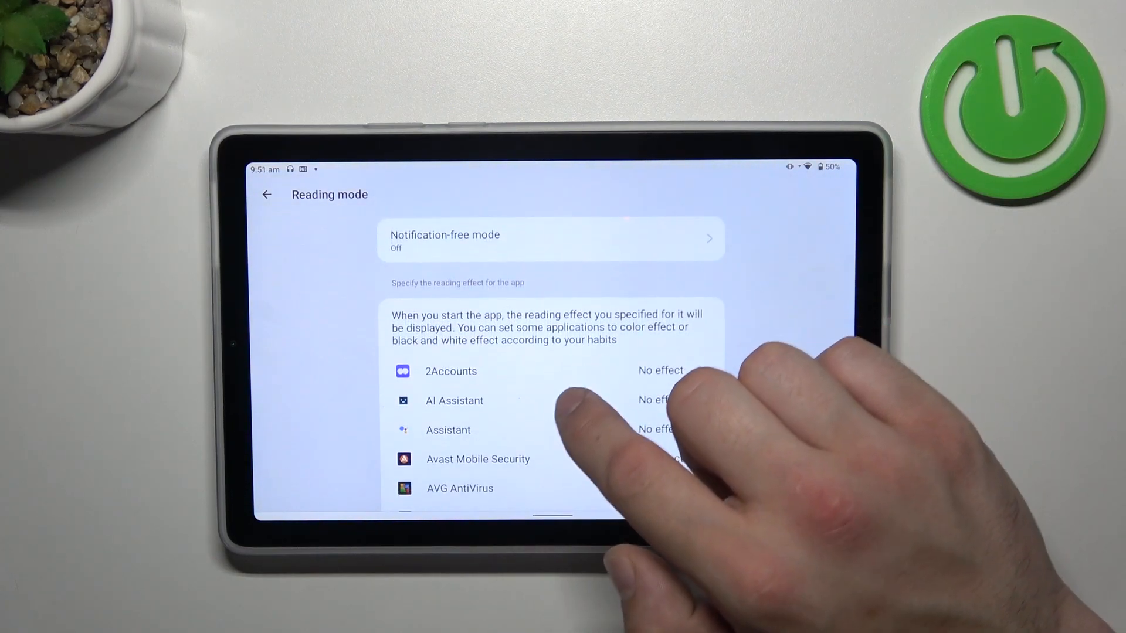
left_click(551, 239)
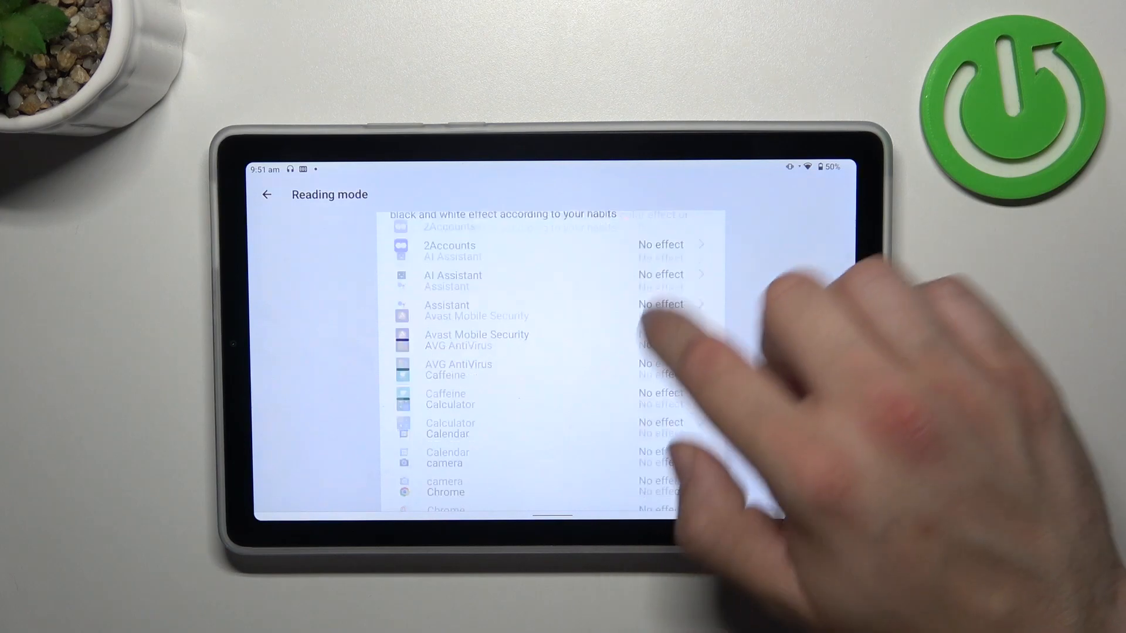
scroll("up", 3)
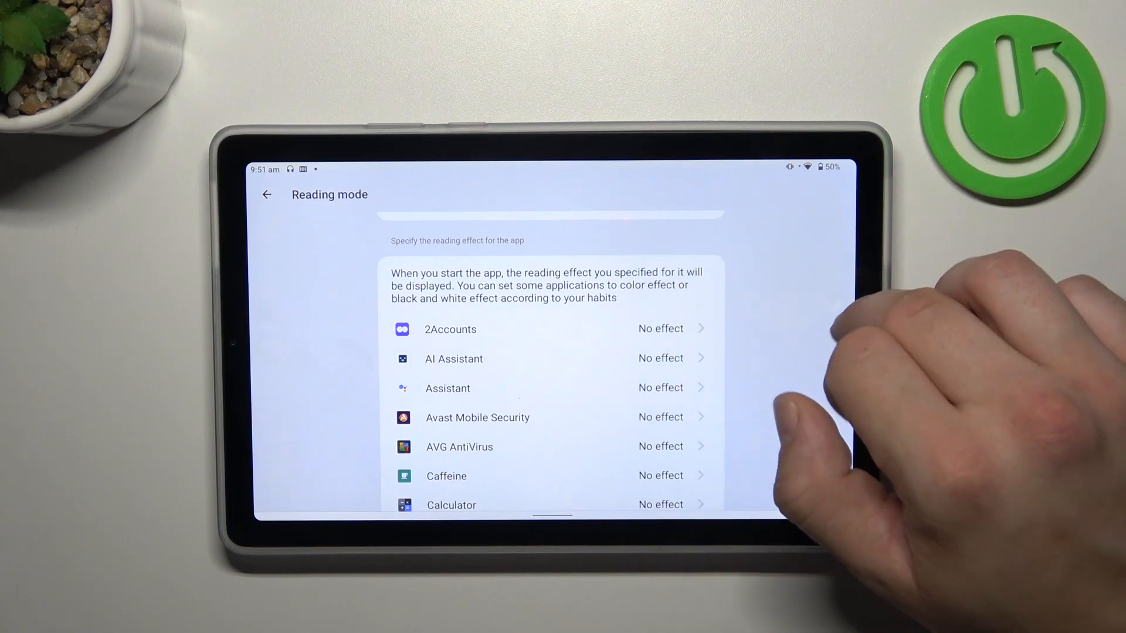
Set Color mode & Color temperature back to Standard and return to Display.
left_click(266, 193)
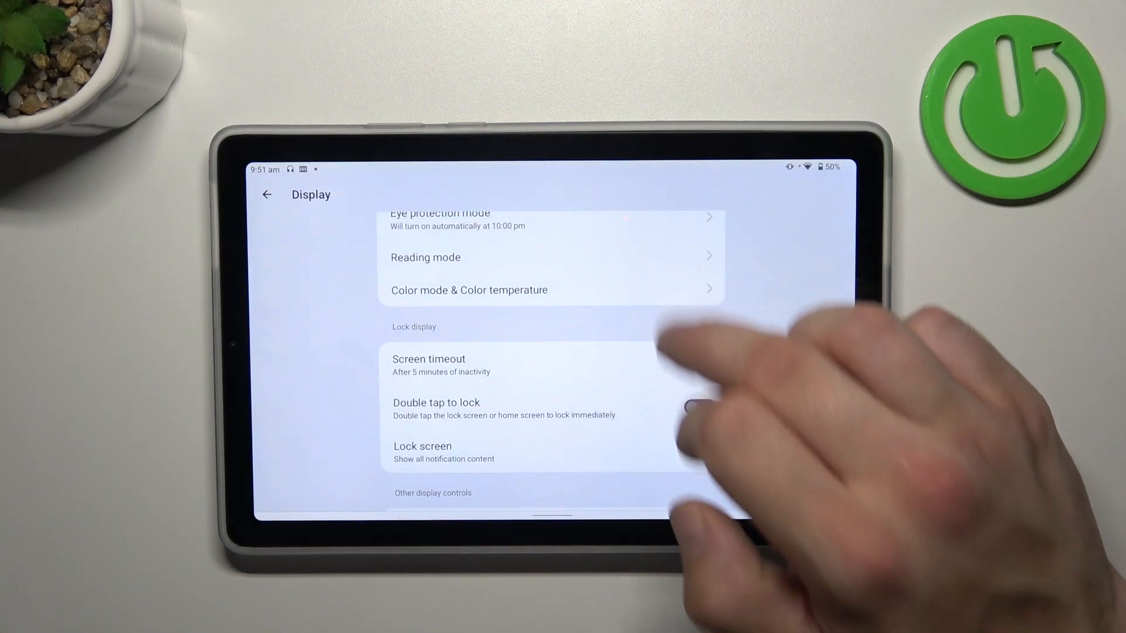
left_click(424, 256)
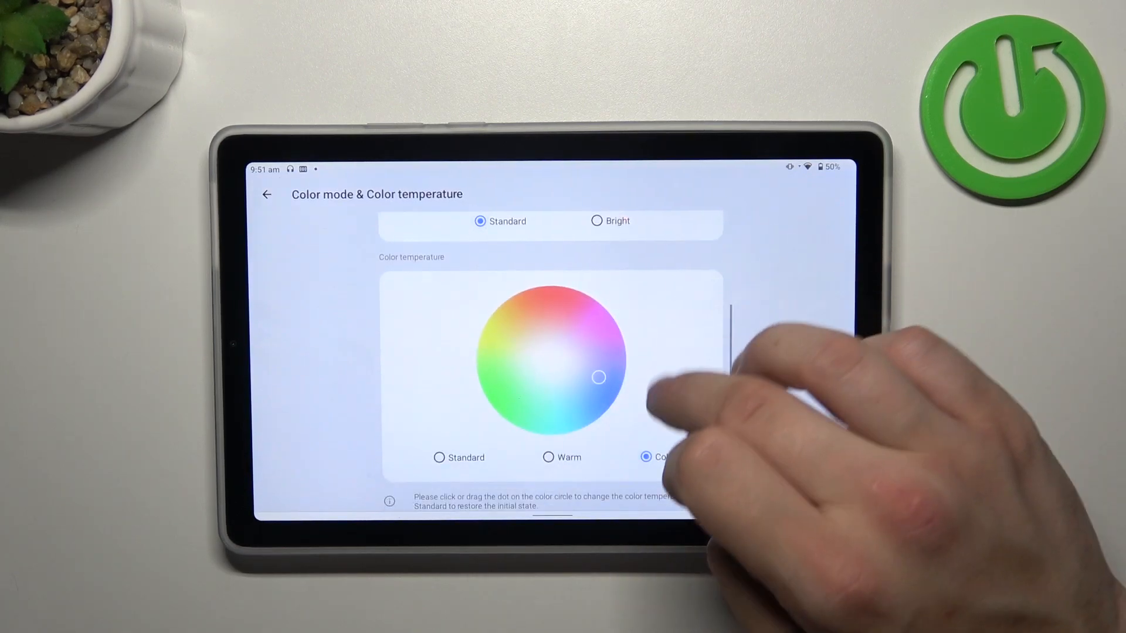
left_click(438, 457)
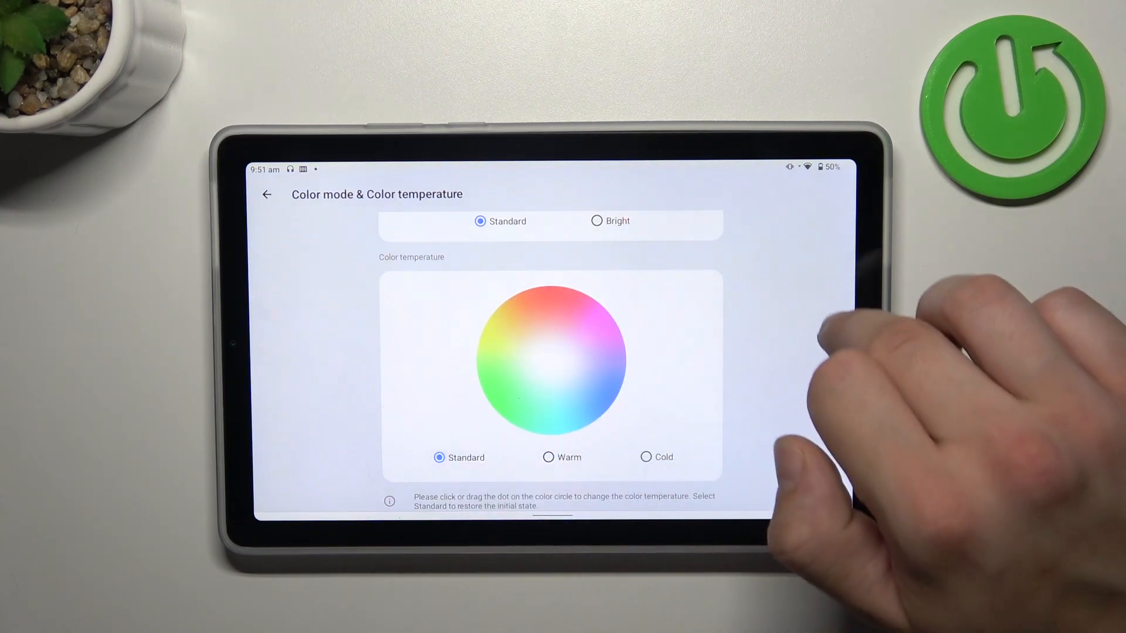
left_click(266, 195)
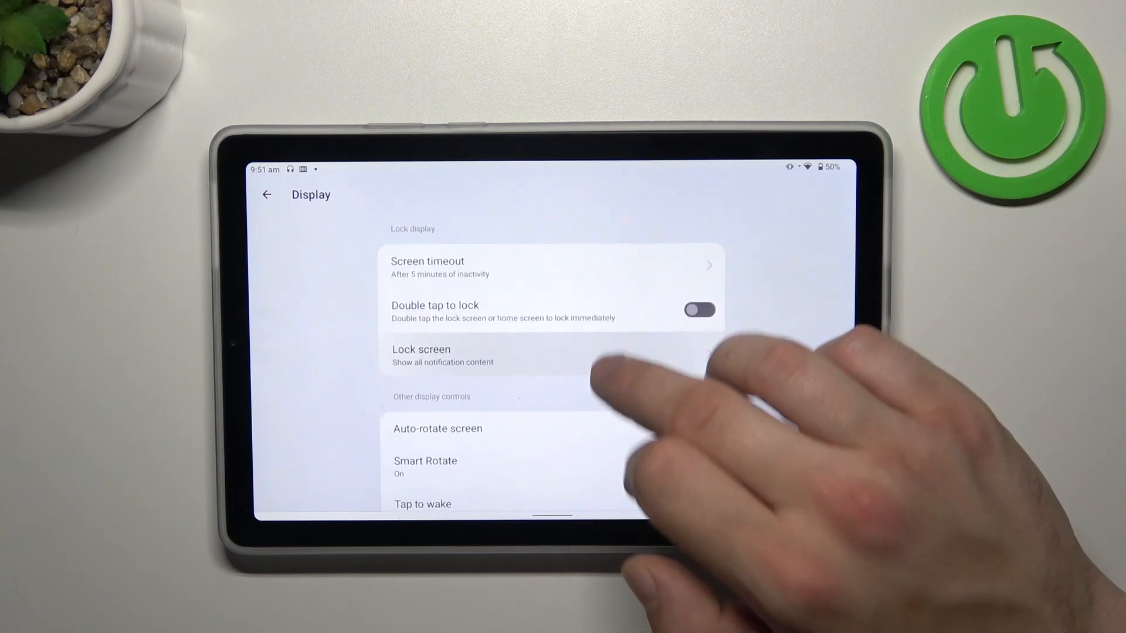
Switch on Double tap to lock, toggle Add users from lock screen on then off, and return to Display.
left_click(699, 309)
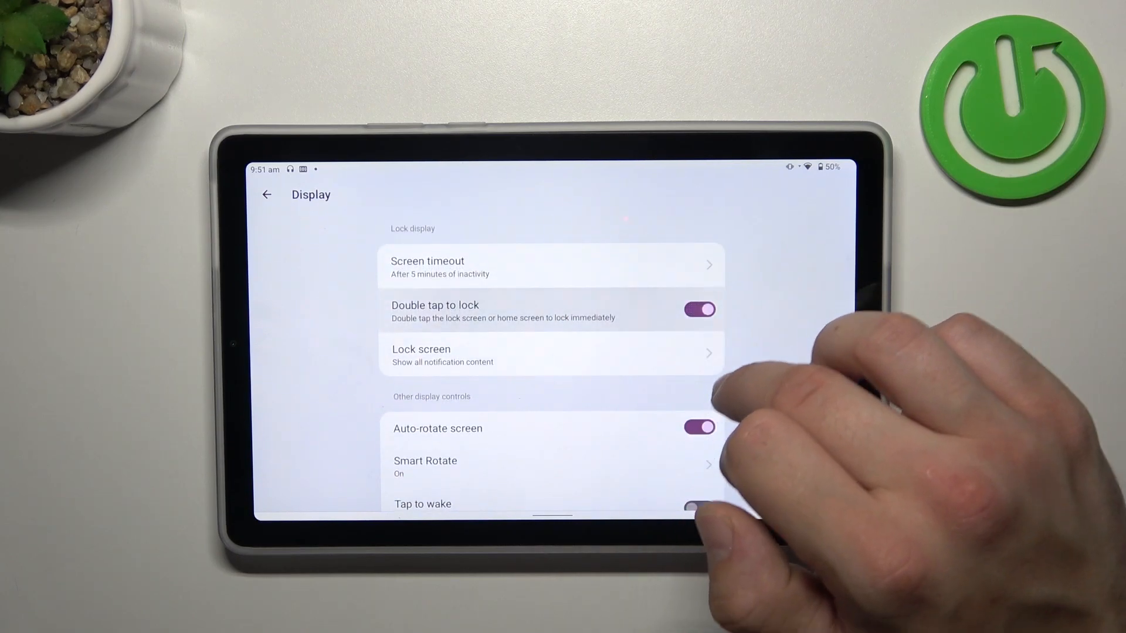
left_click(550, 354)
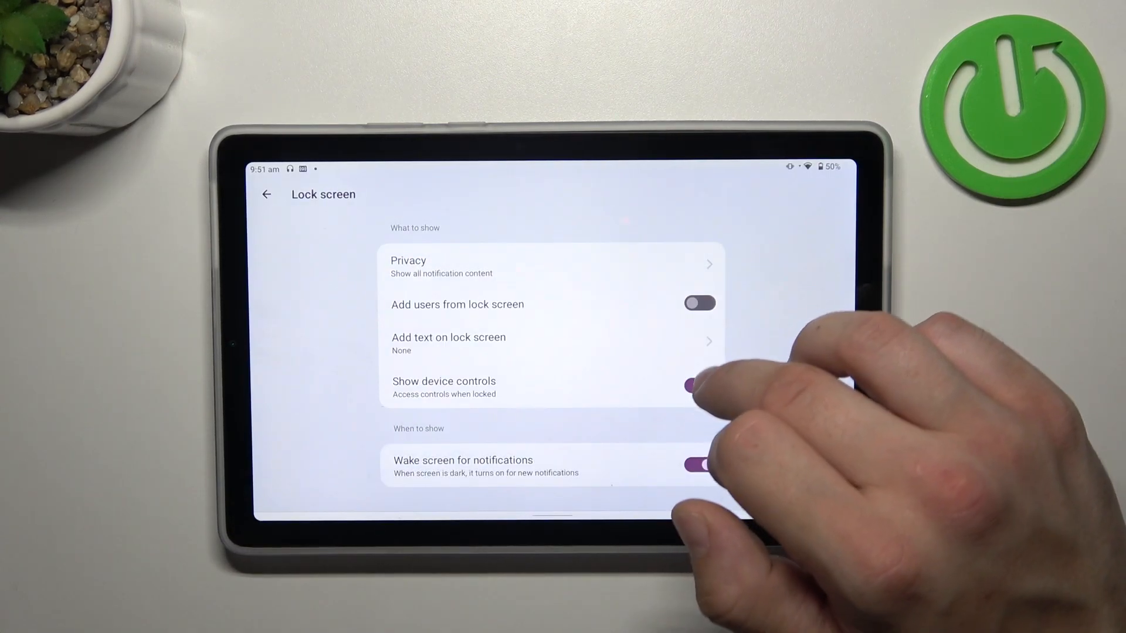
left_click(699, 303)
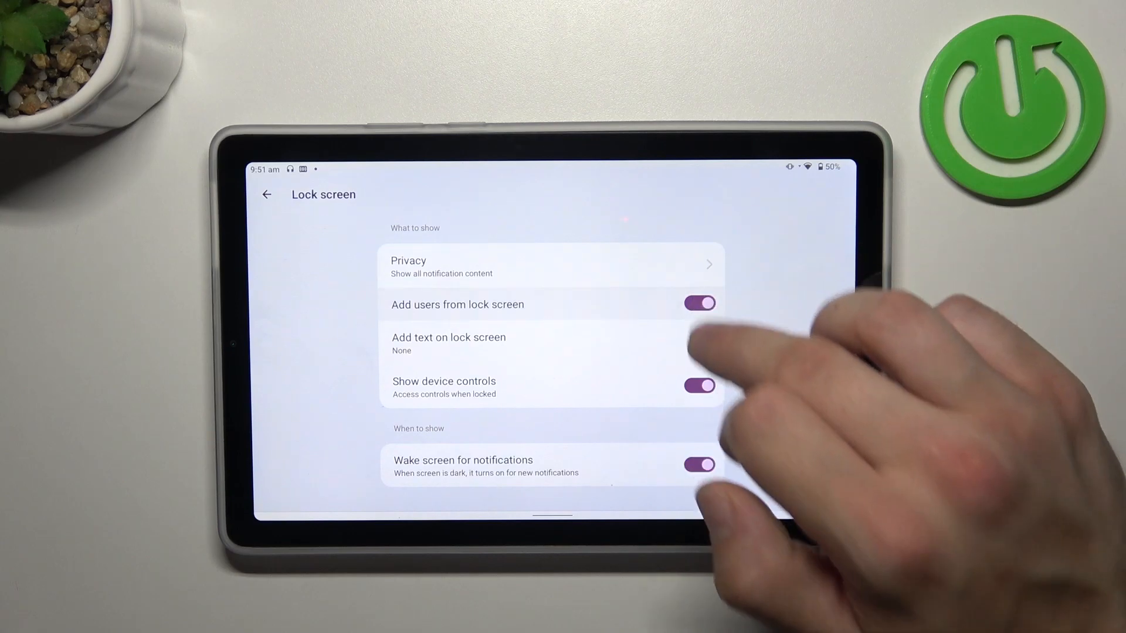
left_click(698, 302)
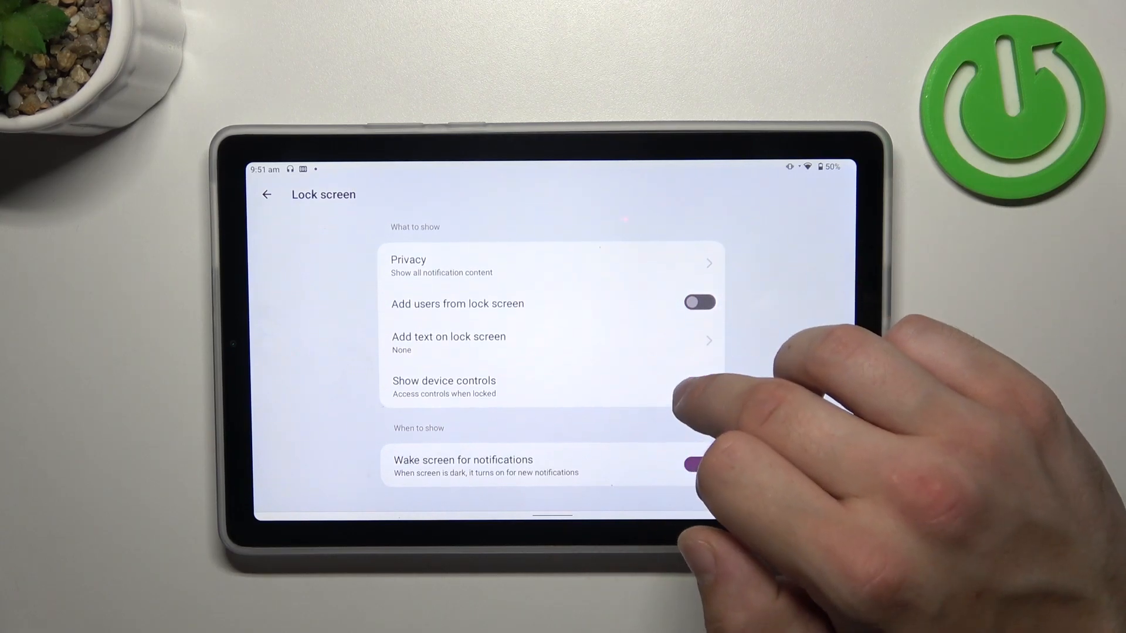
left_click(699, 386)
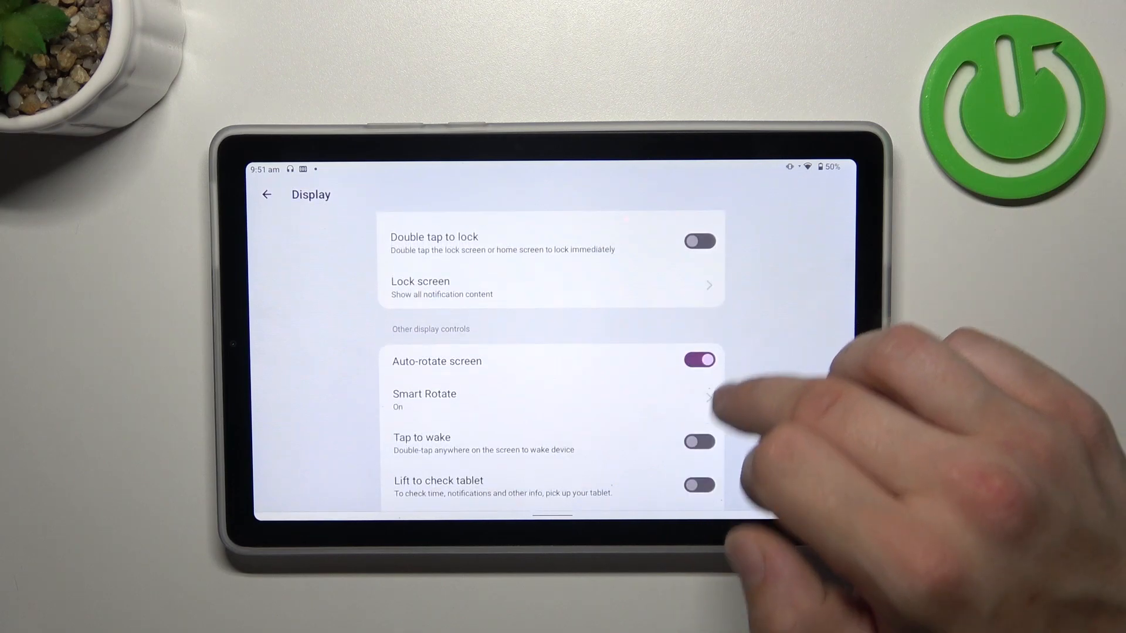
Review the screen saver's When to start options, then back out to the main Settings list.
scroll("down", 3)
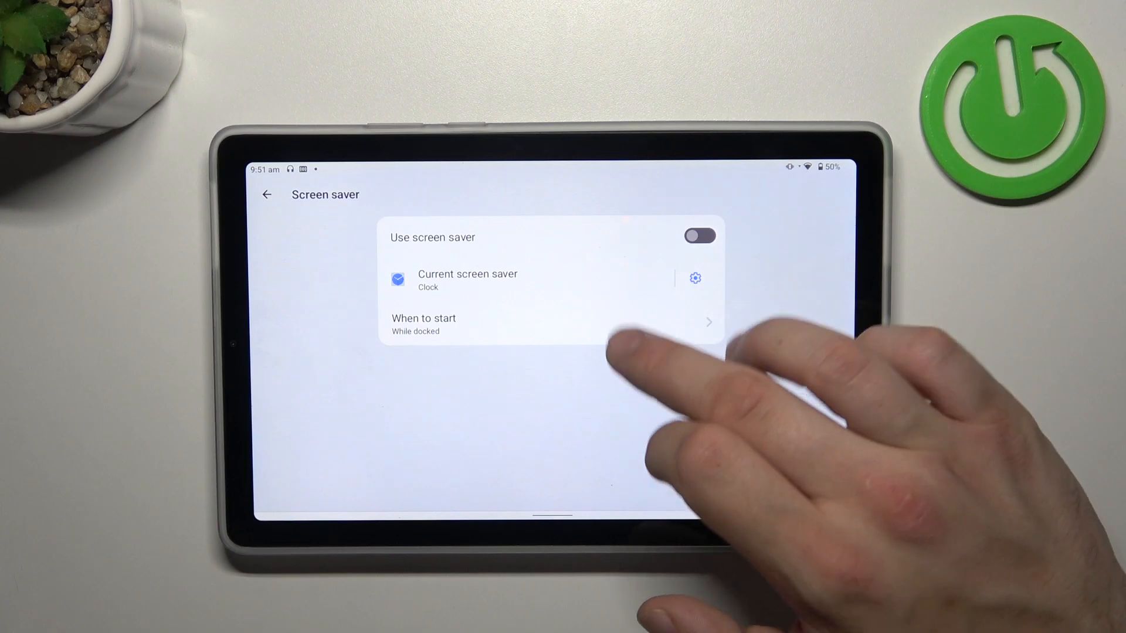
left_click(553, 322)
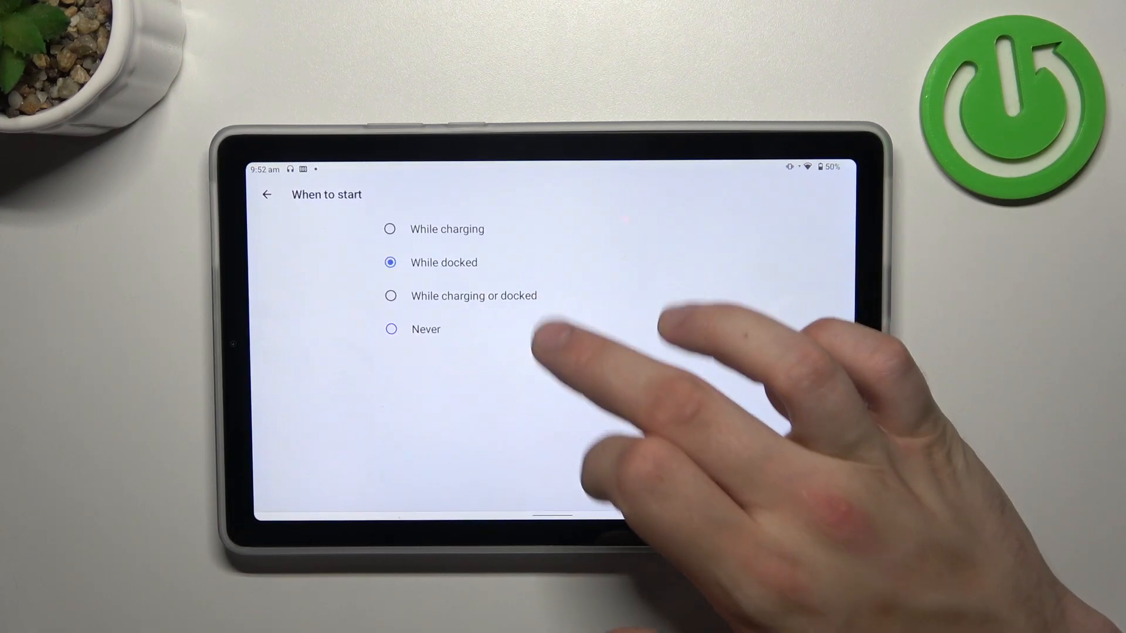
left_click(267, 195)
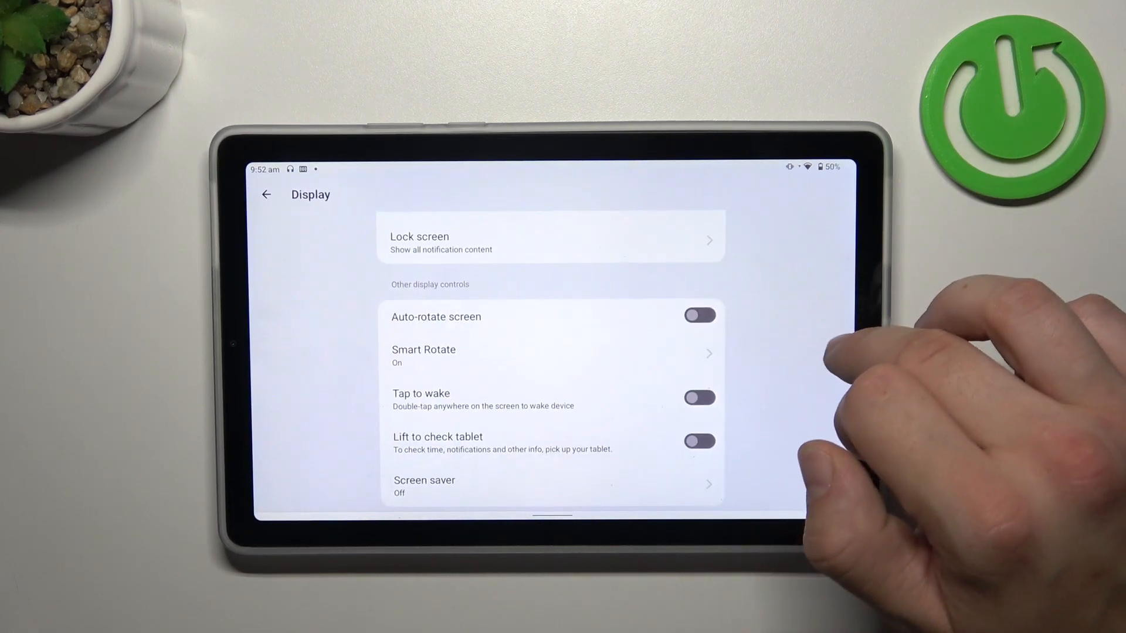
left_click(266, 193)
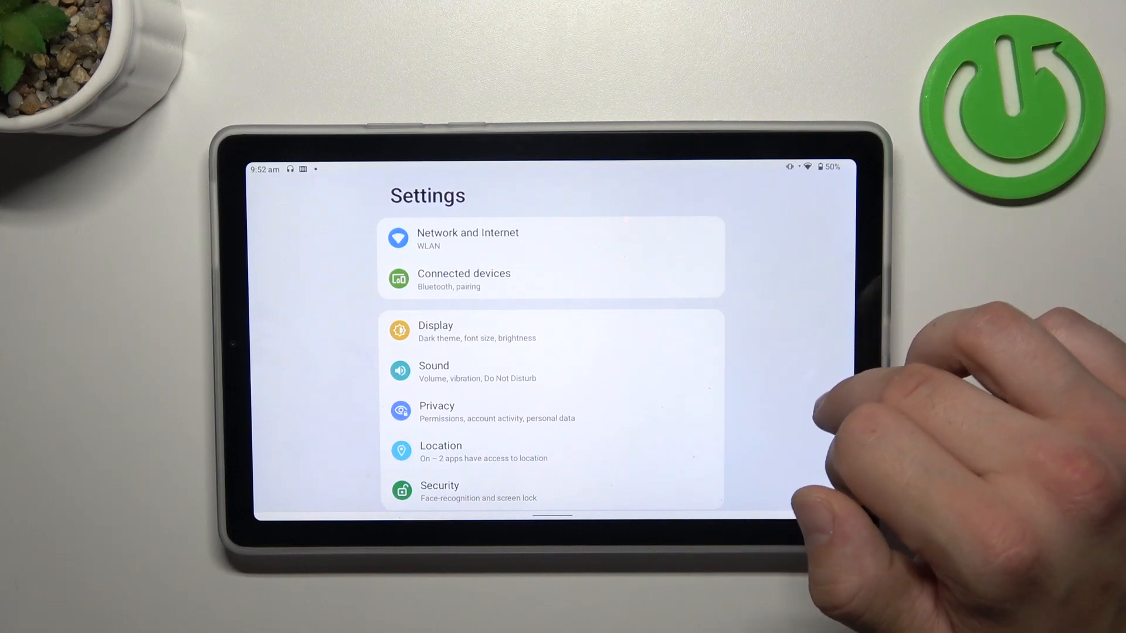